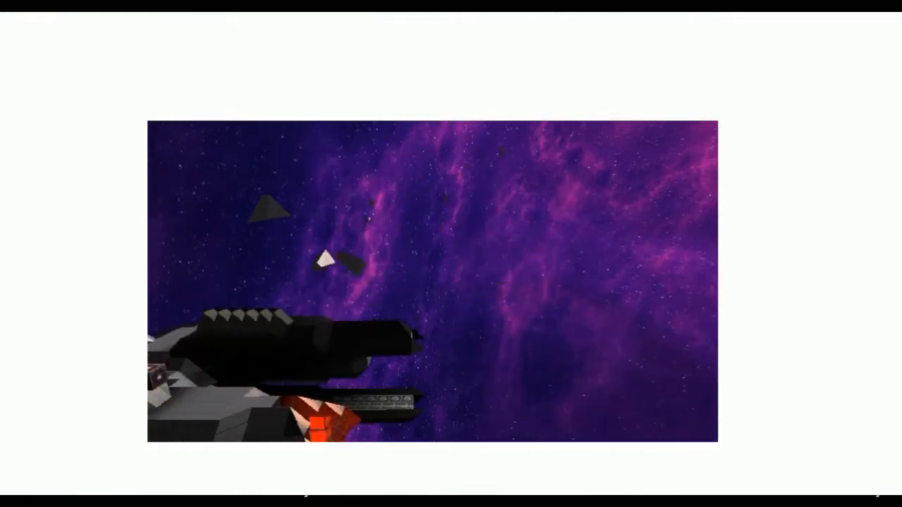
mouse_move(6, 146)
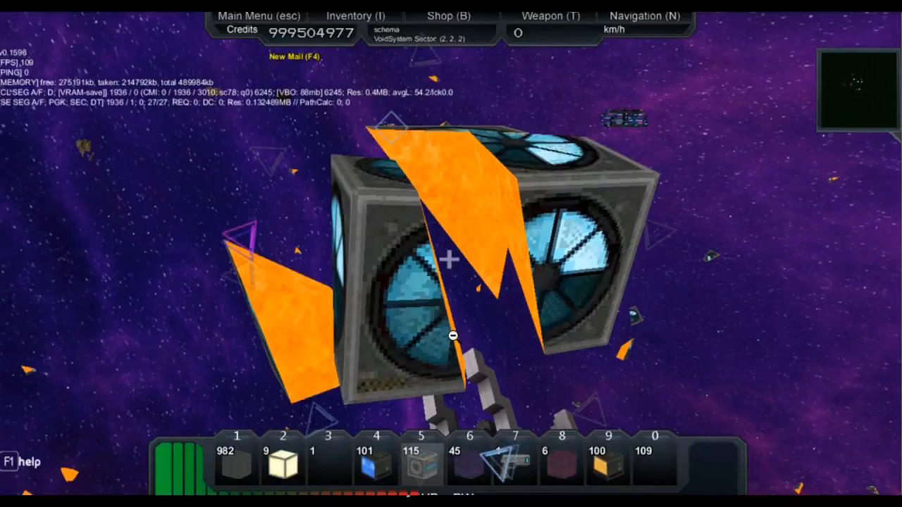
mouse_move(635, 306)
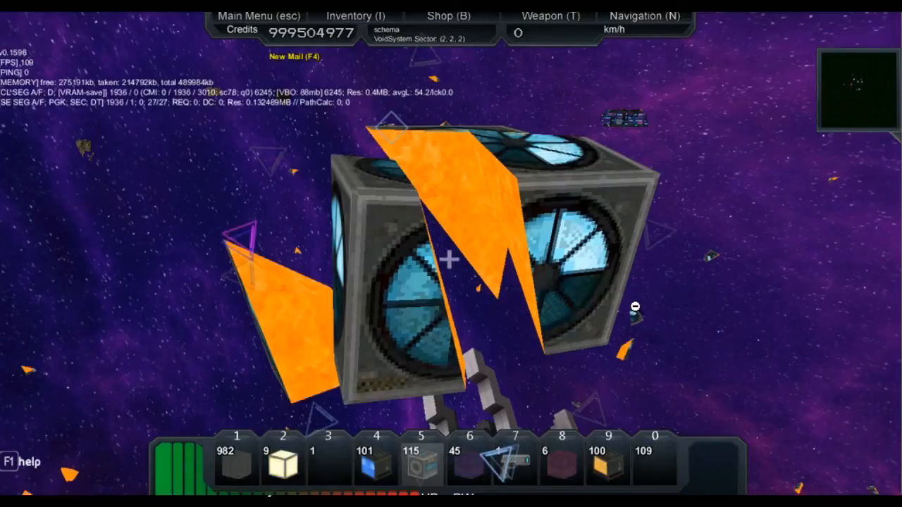